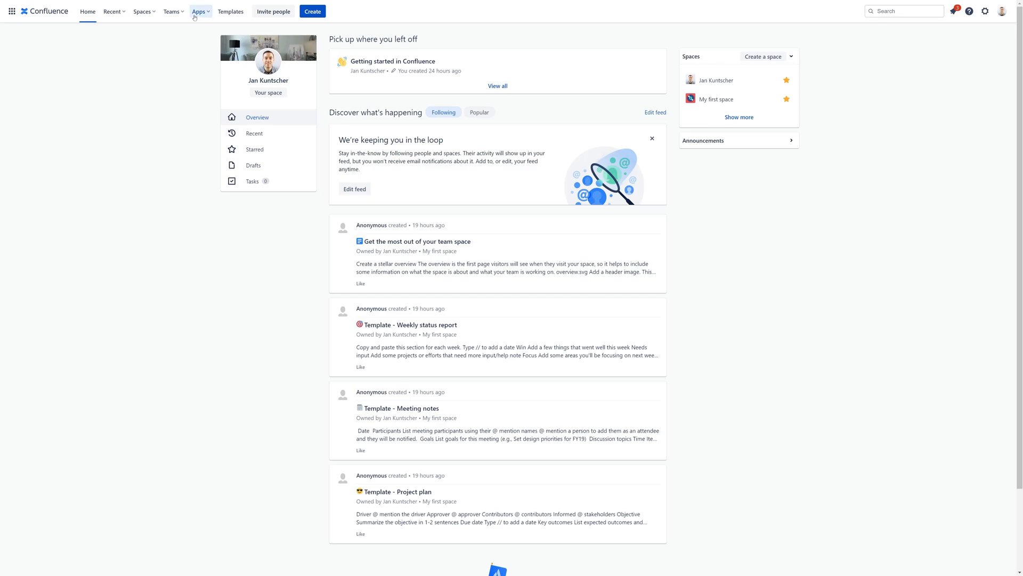
Open the Apps dropdown listing popular apps like Slack, Google Drive and Lucidchart
click(199, 11)
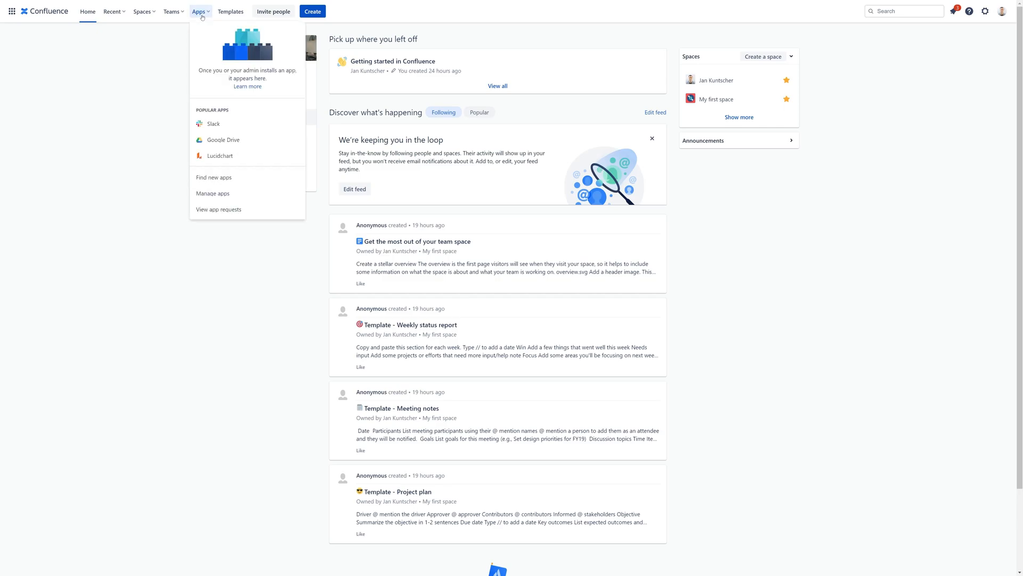
mouse_move(219, 180)
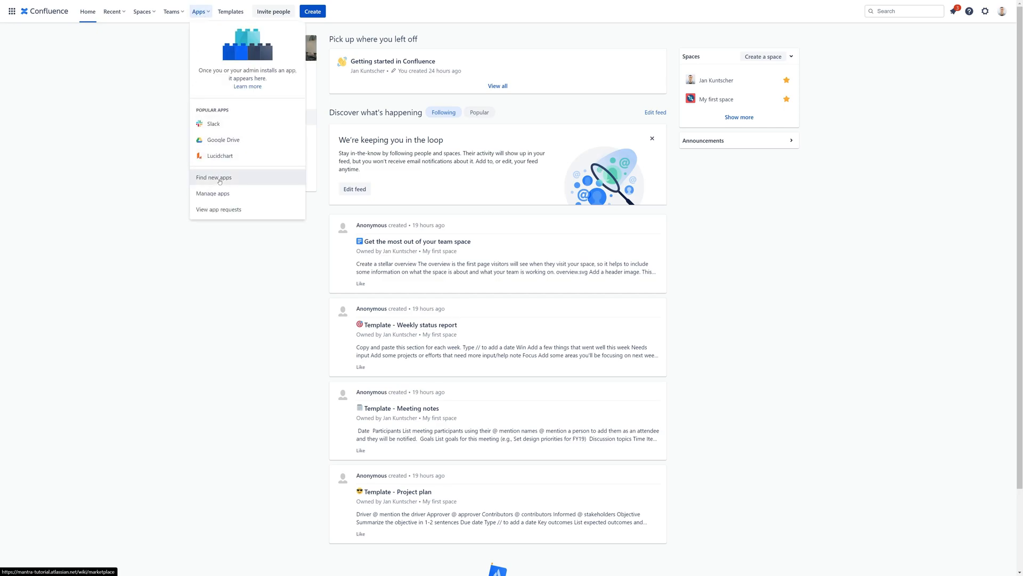
Search the marketplace for 'Mantra' and open the Mantra Cloud Intranet app page
click(213, 177)
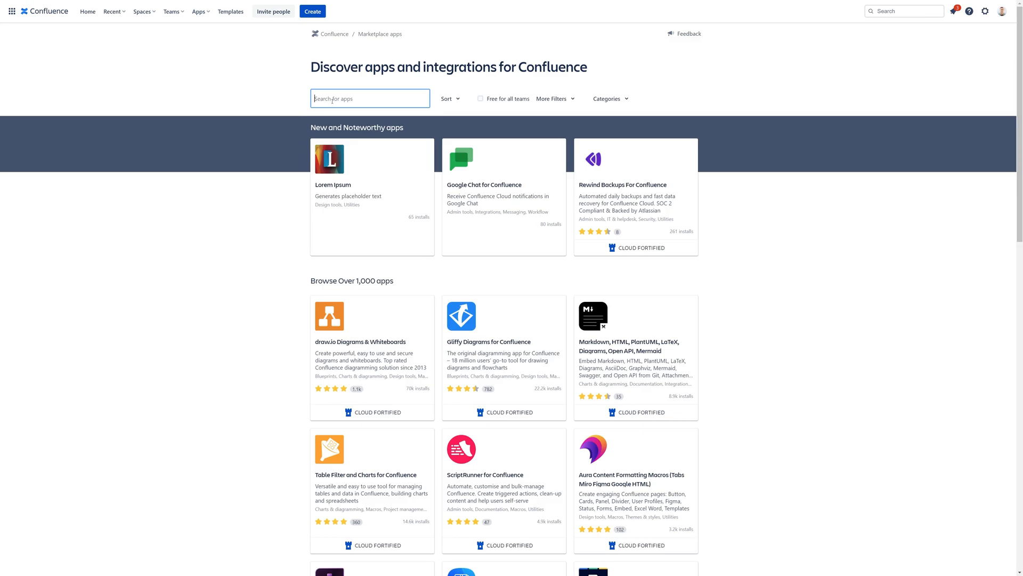
text(Mantra)
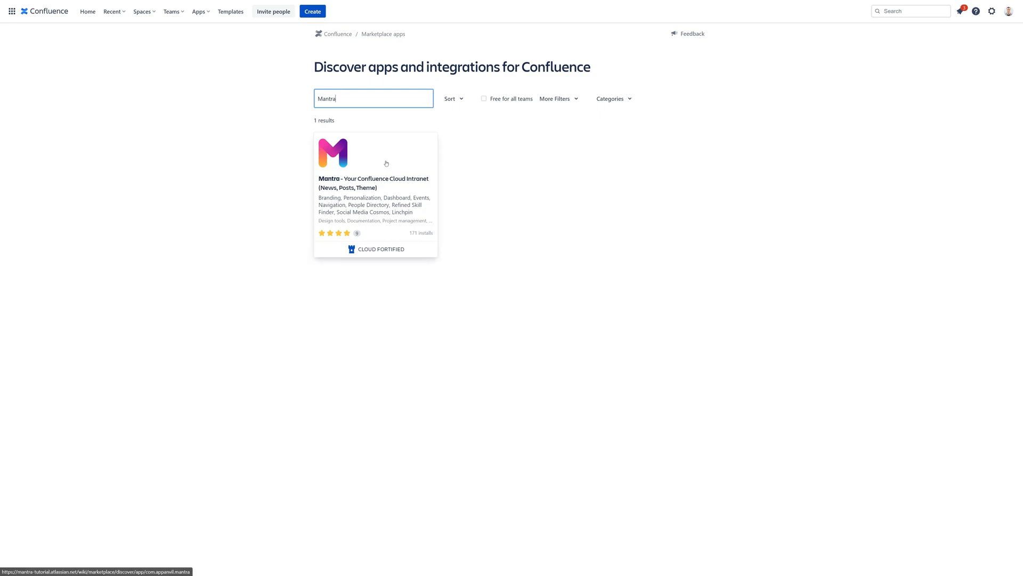
click(386, 162)
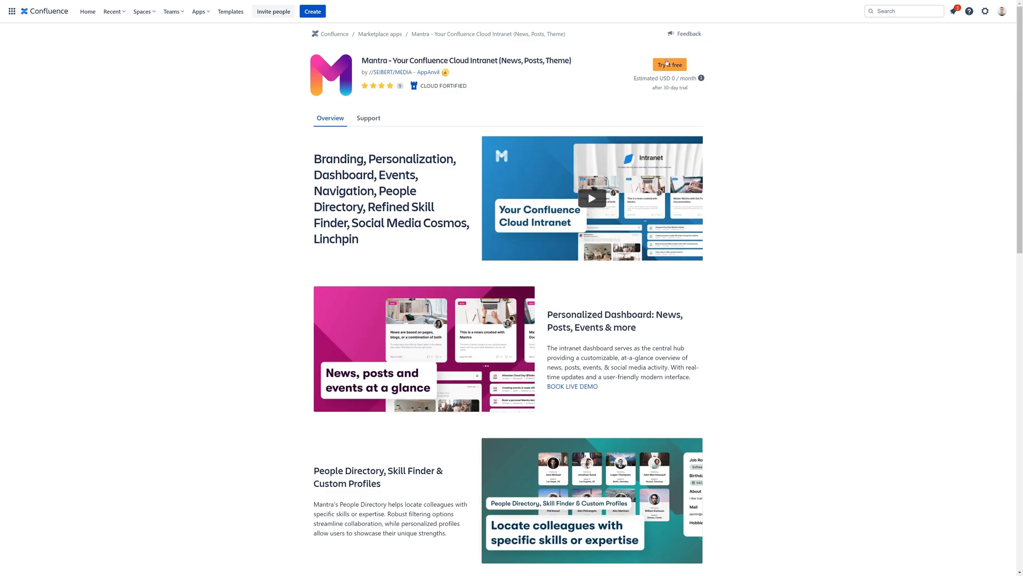
Install the Mantra intranet app as a free trial
click(669, 64)
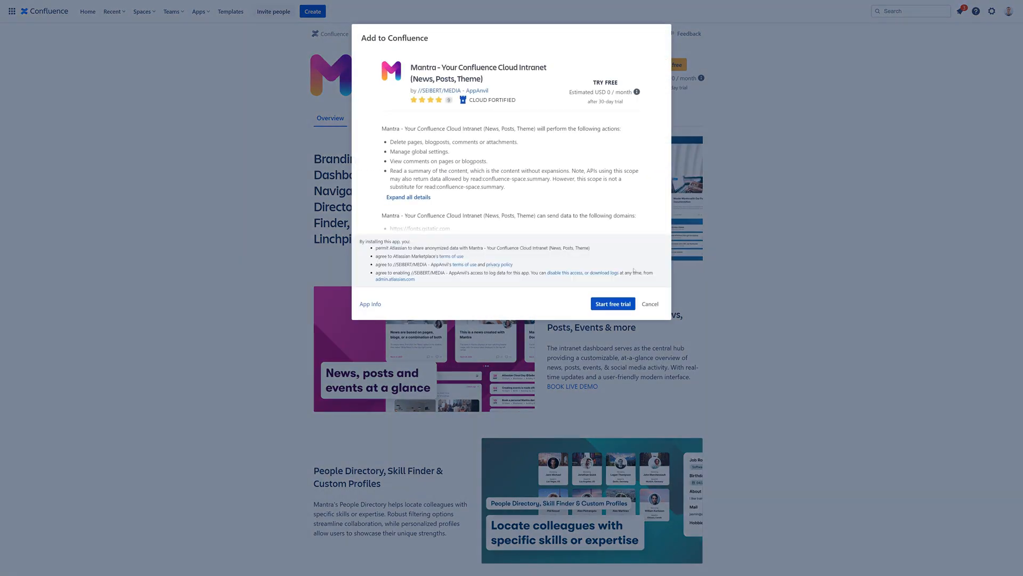
mouse_move(613, 304)
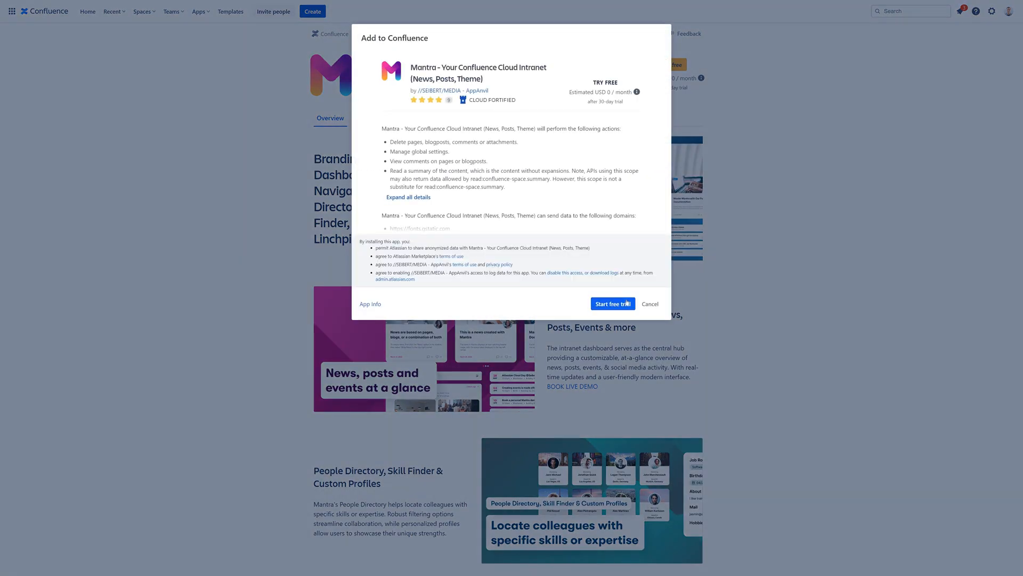
click(613, 304)
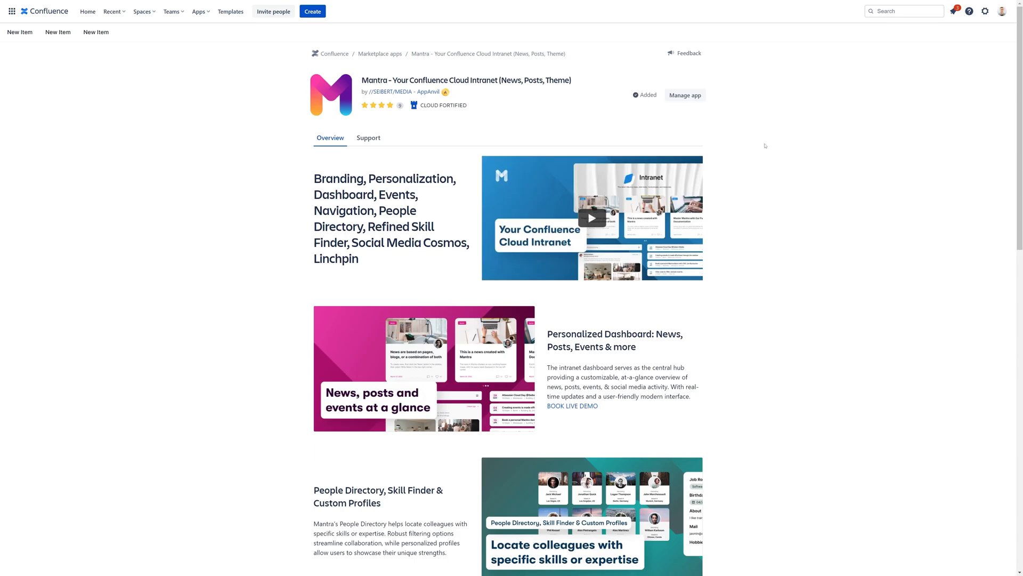
mouse_move(219, 46)
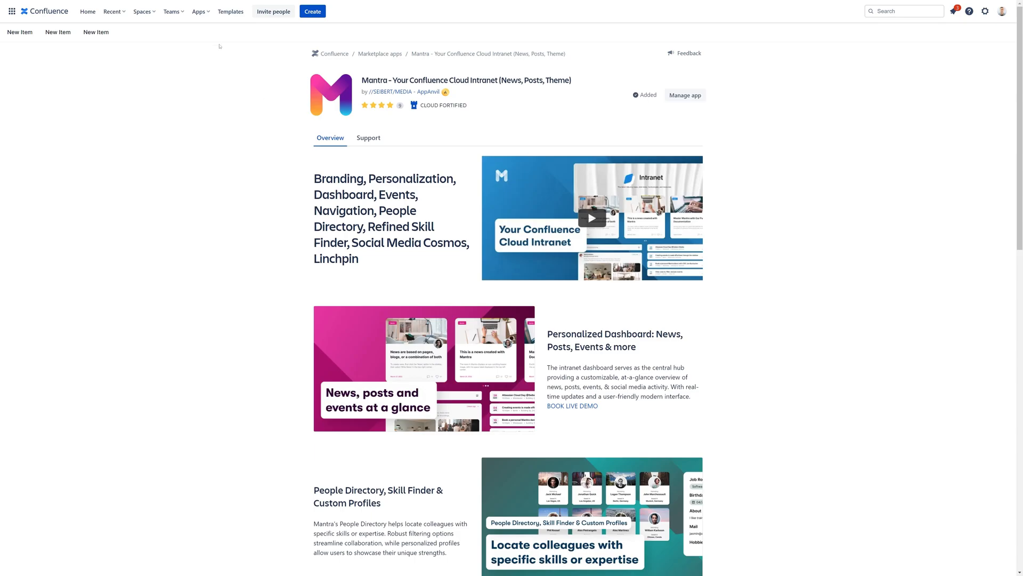
Launch Mantra from the Apps dropdown to show its intranet dashboard
click(200, 12)
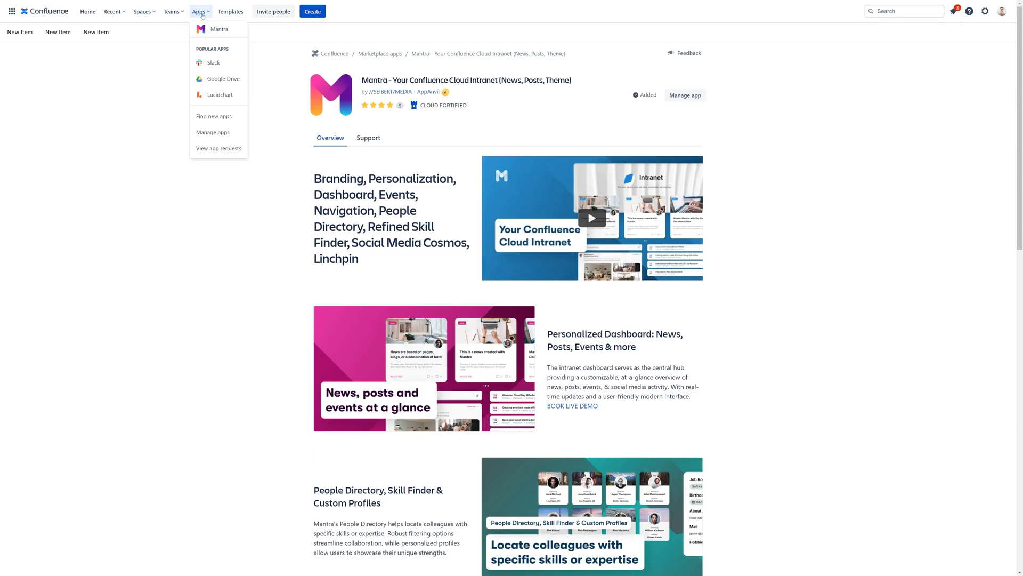
click(219, 29)
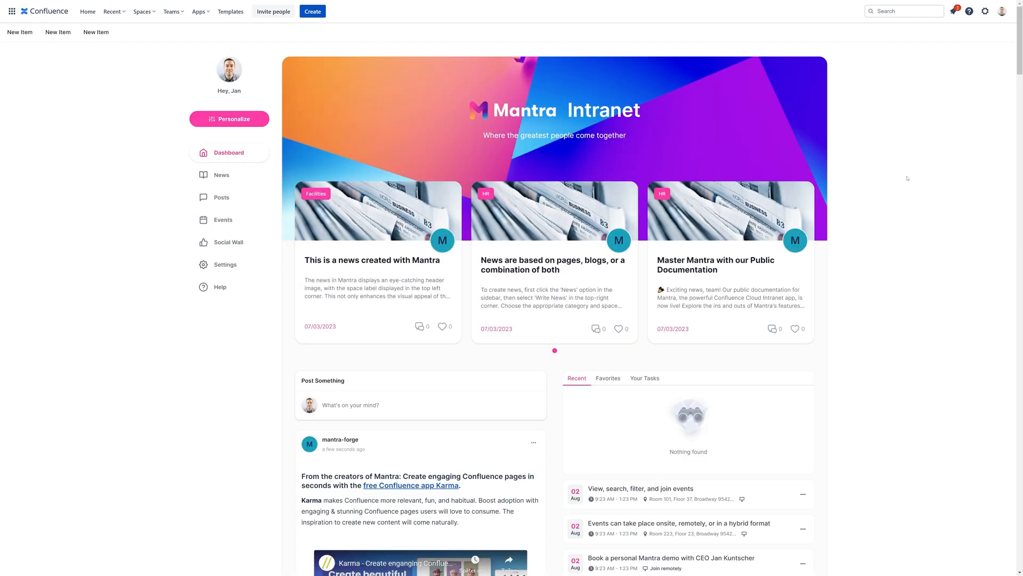
mouse_move(966, 176)
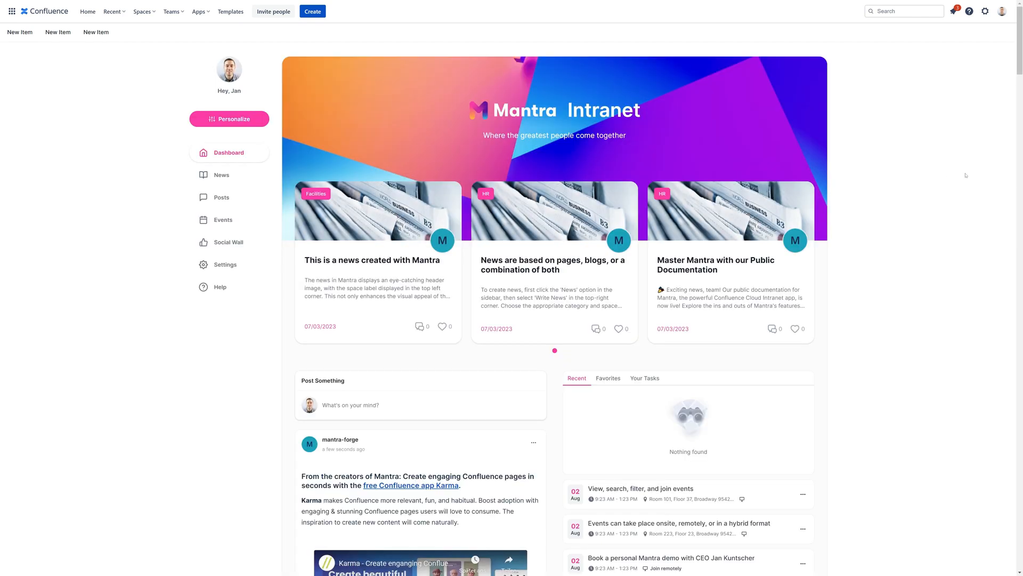
mouse_move(908, 178)
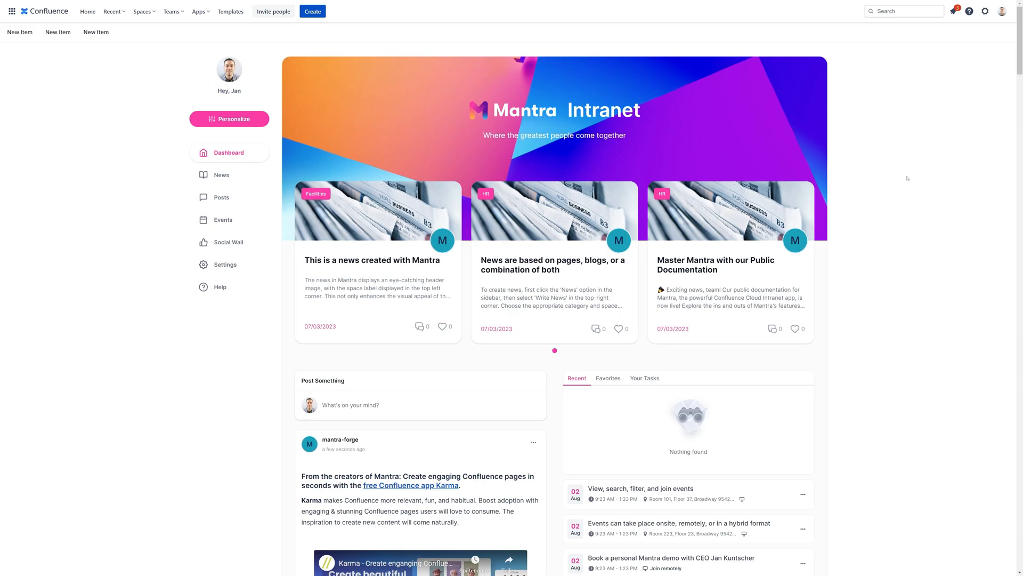